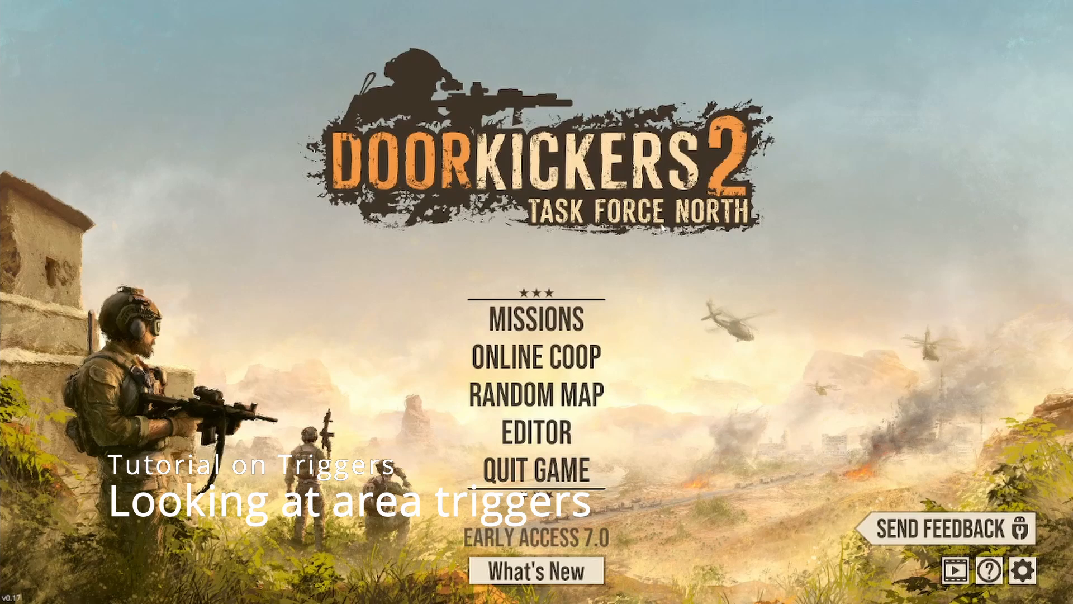
{"action": "mouse_move", "coordinate": [536, 432]}
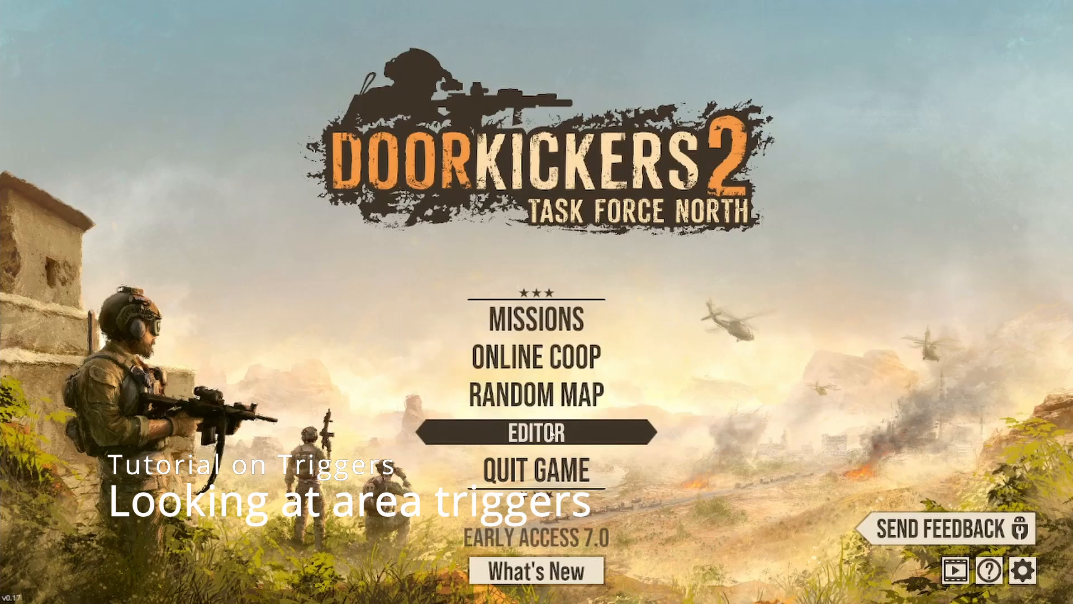
Open the map editor from the main menu with the desert map loaded.
{"action": "left_click", "coordinate": [535, 432]}
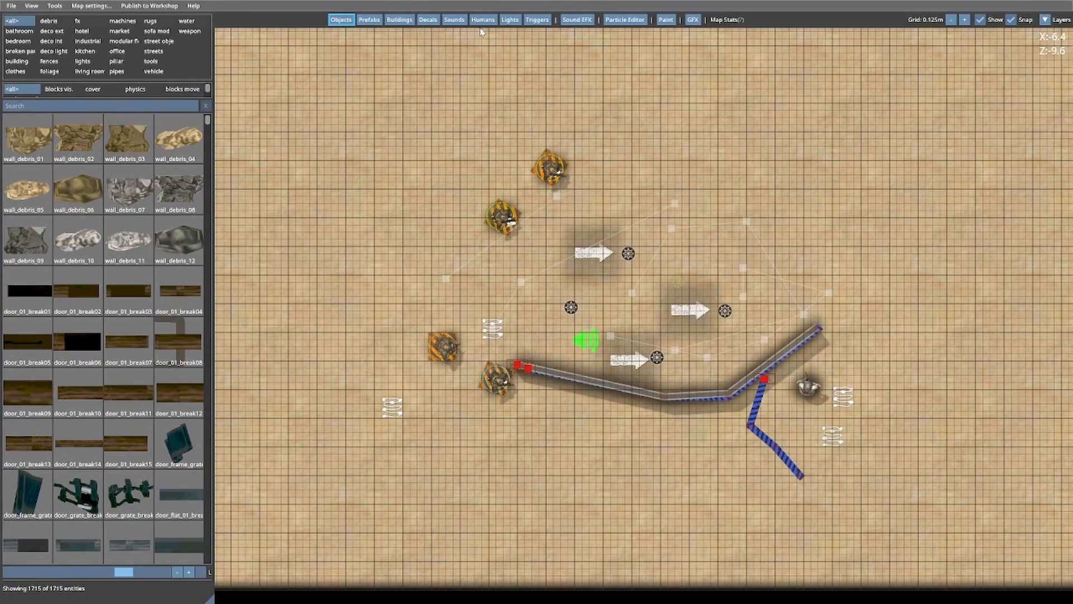
Place a Trigger entity from the Triggers tab onto the map below the long wall.
{"action": "left_click", "coordinate": [537, 19]}
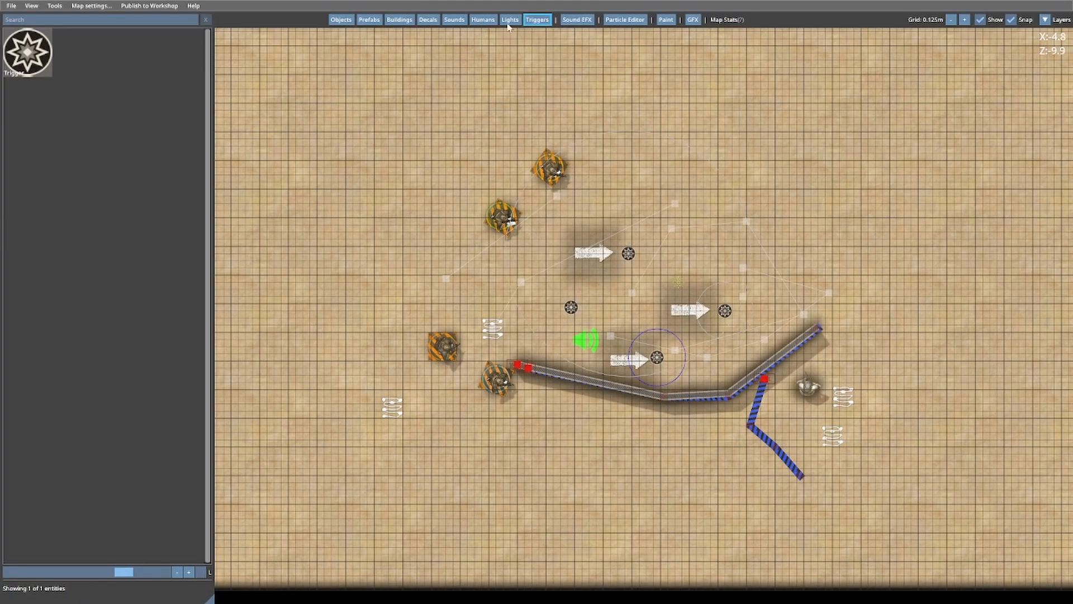
{"action": "left_click", "coordinate": [782, 183]}
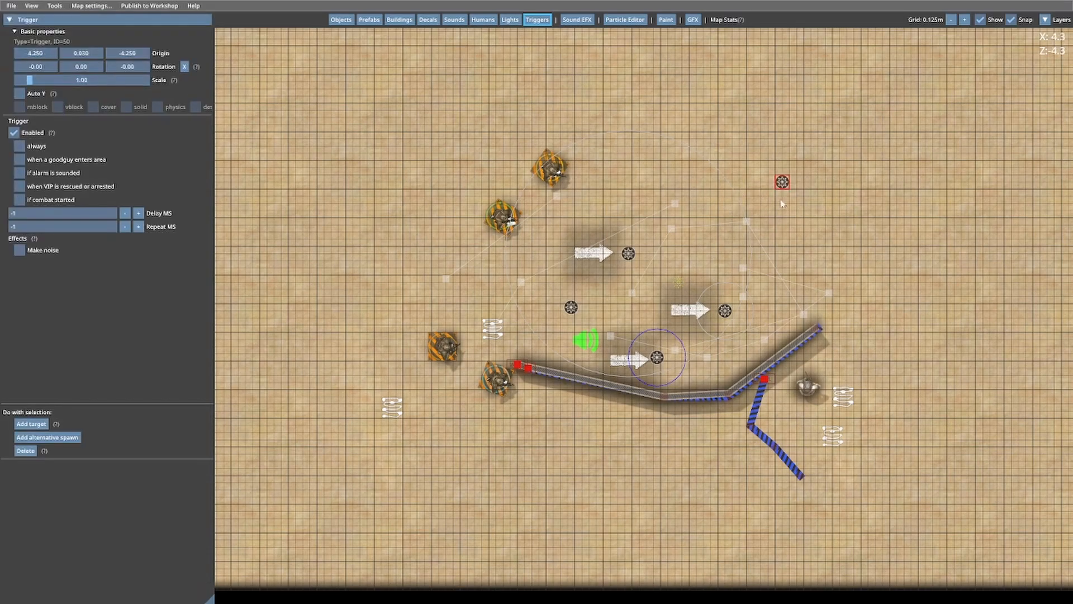
{"action": "left_click_drag", "start_coordinate": [782, 181], "coordinate": [635, 488]}
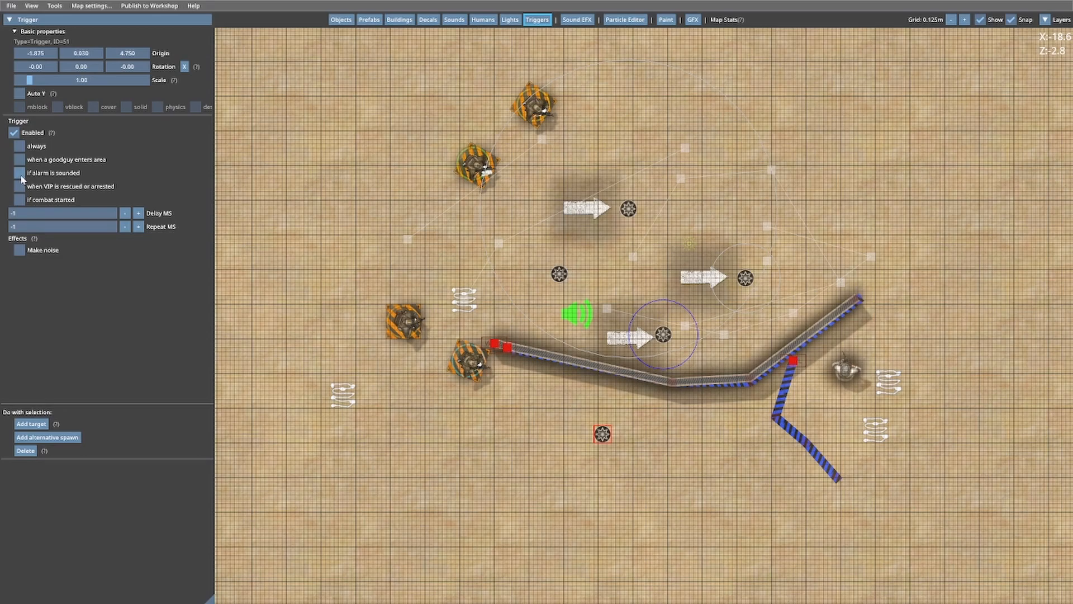
Set the trigger to fire when a goodguy enters its area, not on alarm, with radius 2.800.
{"action": "left_click", "coordinate": [19, 173]}
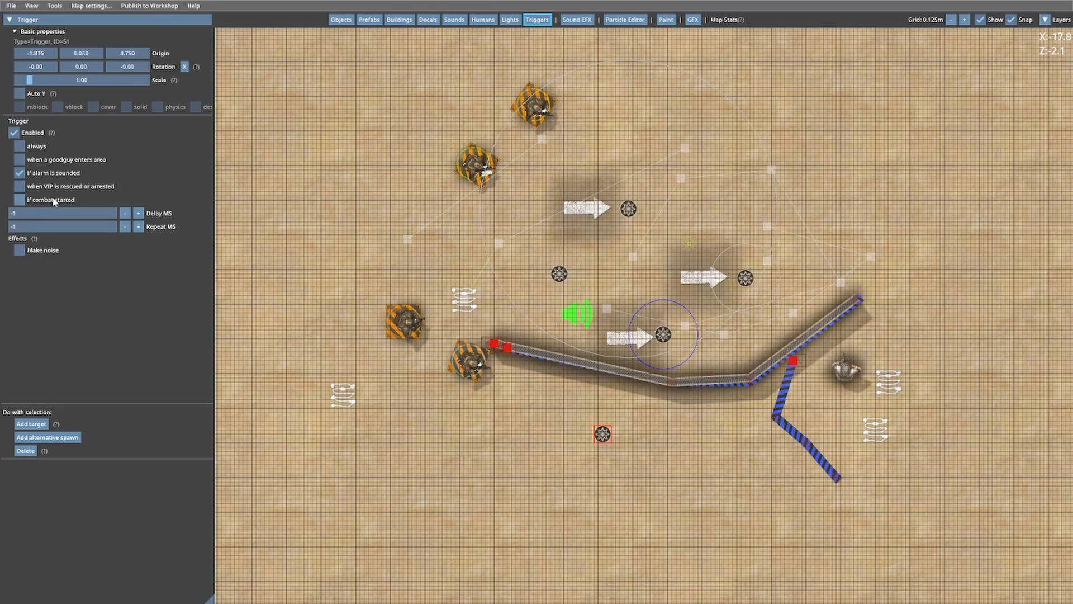
{"action": "left_click", "coordinate": [20, 159]}
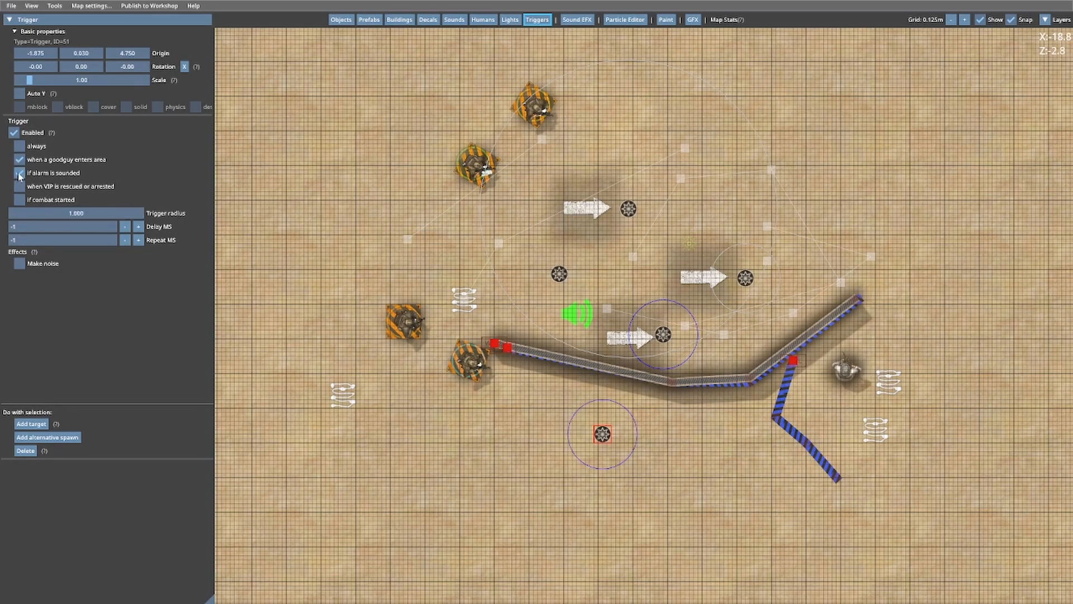
{"action": "left_click", "coordinate": [19, 172]}
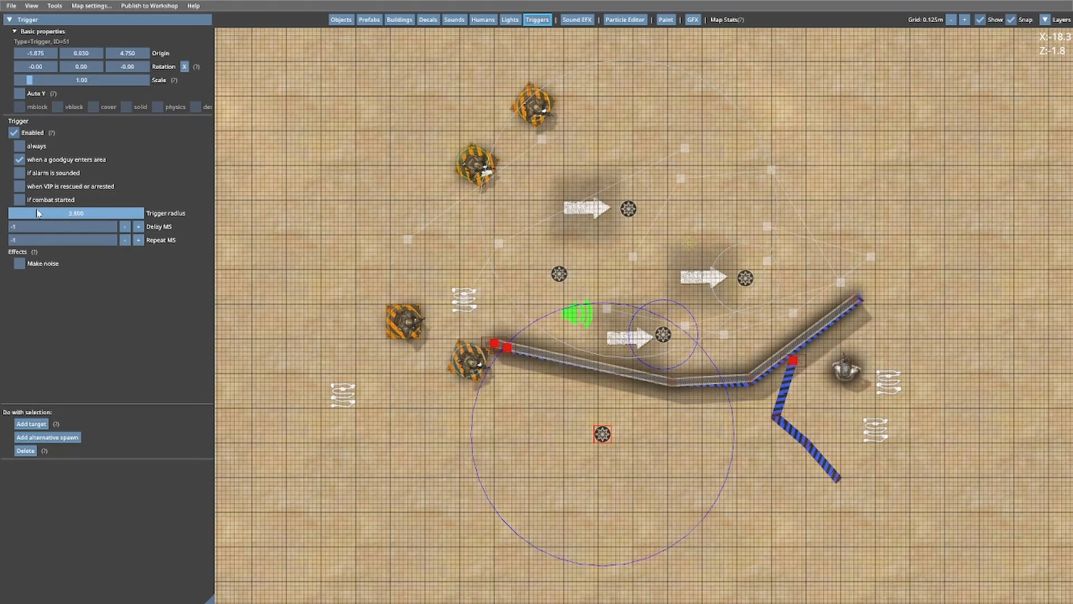
{"action": "left_click_drag", "start_coordinate": [89, 213], "coordinate": [75, 213]}
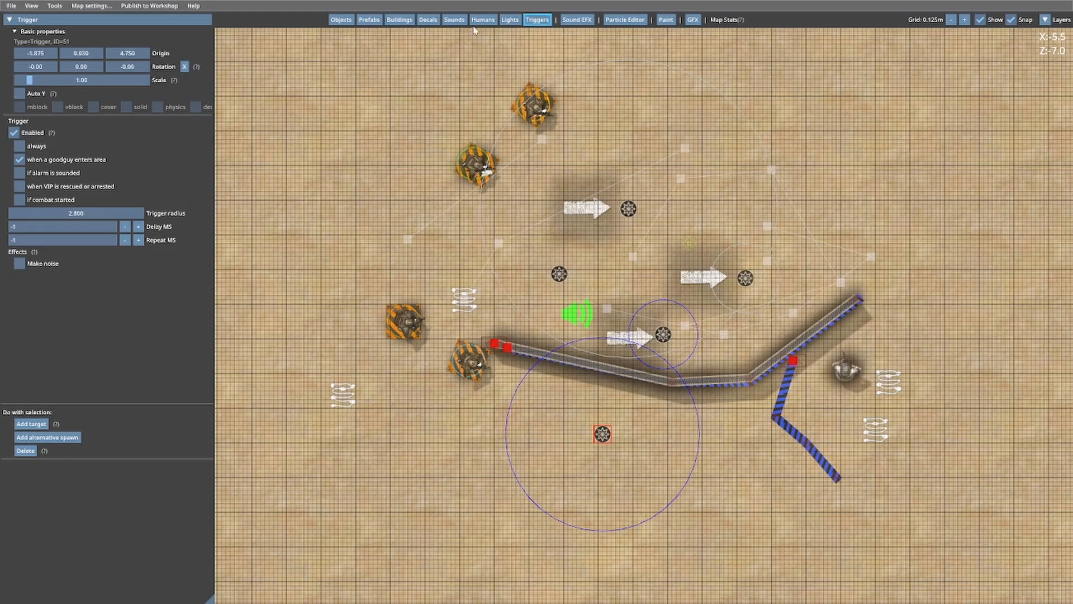
Draw a two-point Waypoints path south of the wall as the trigger's target.
{"action": "left_click", "coordinate": [483, 19]}
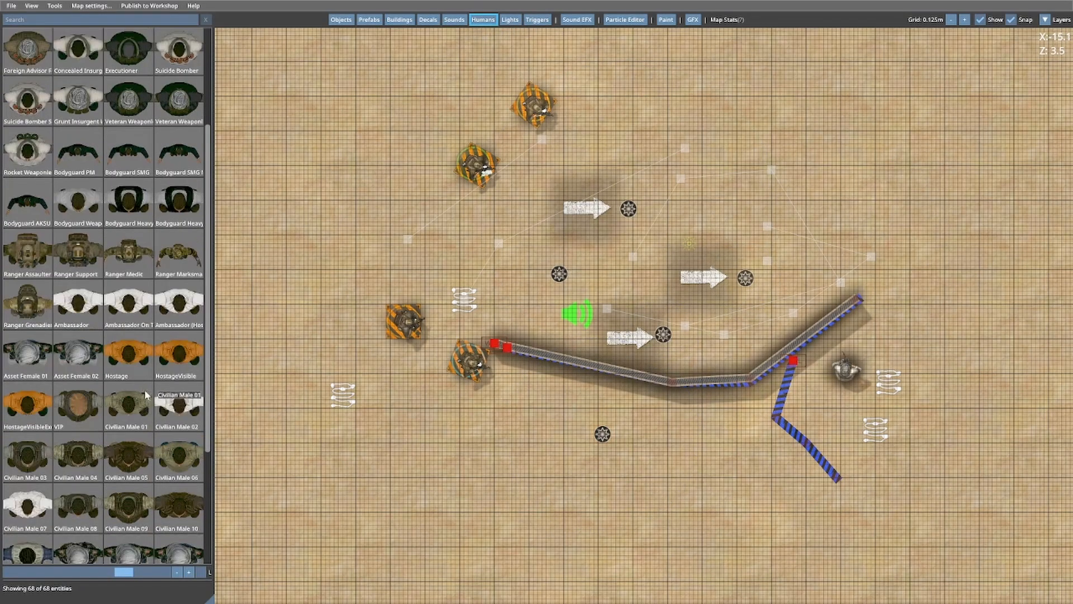
{"action": "scroll", "scroll_direction": "down", "scroll_amount": 3}
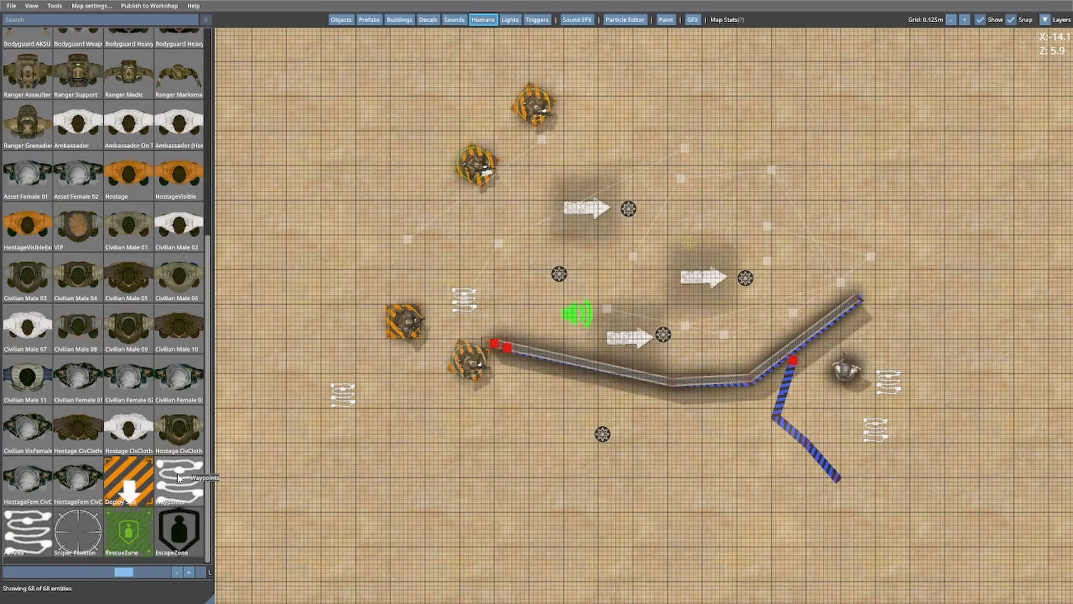
{"action": "left_click", "coordinate": [701, 464]}
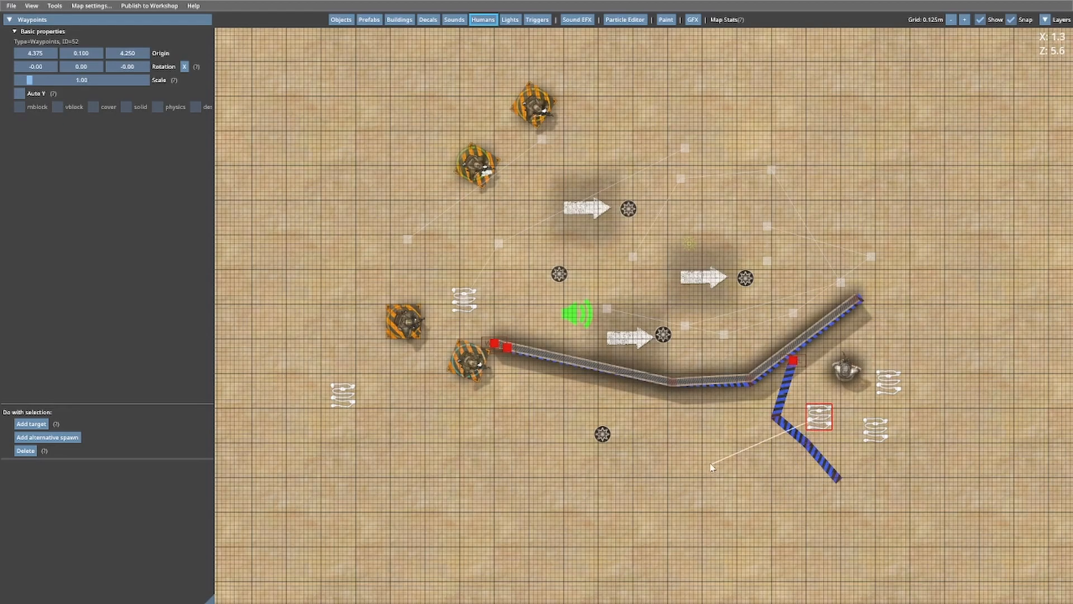
{"action": "left_click", "coordinate": [437, 393]}
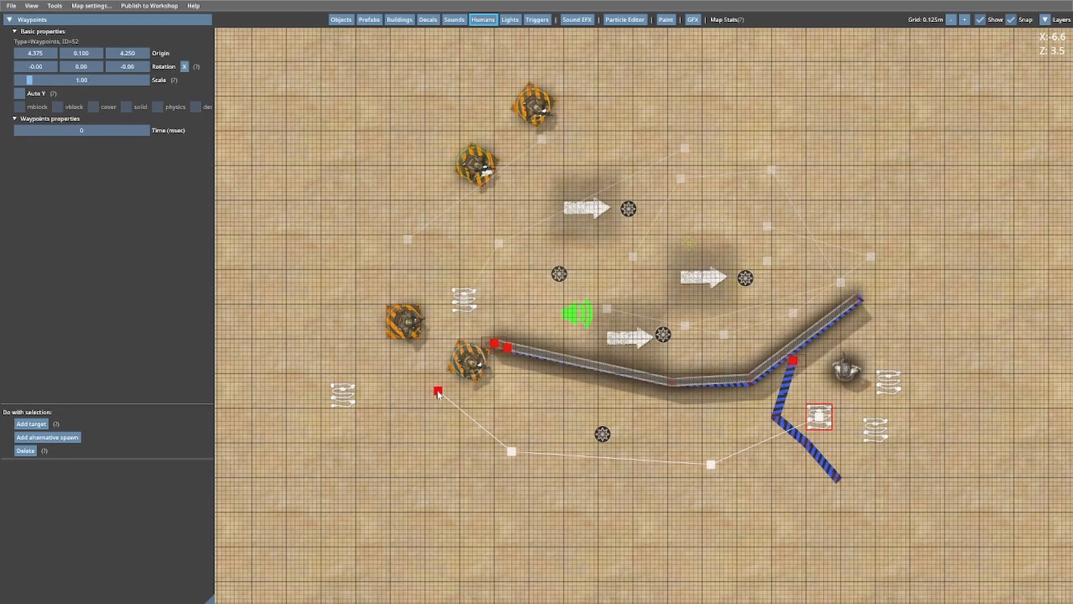
{"action": "left_click", "coordinate": [603, 435]}
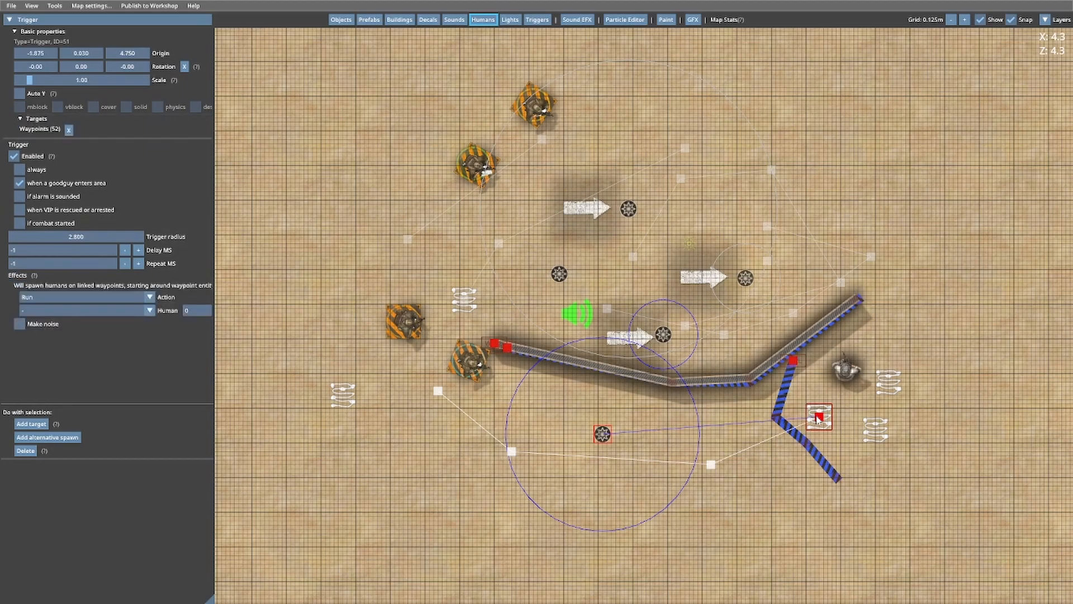
Set the trigger's action to Walk, spawning one Bodyguard SMG.
{"action": "left_click", "coordinate": [603, 433]}
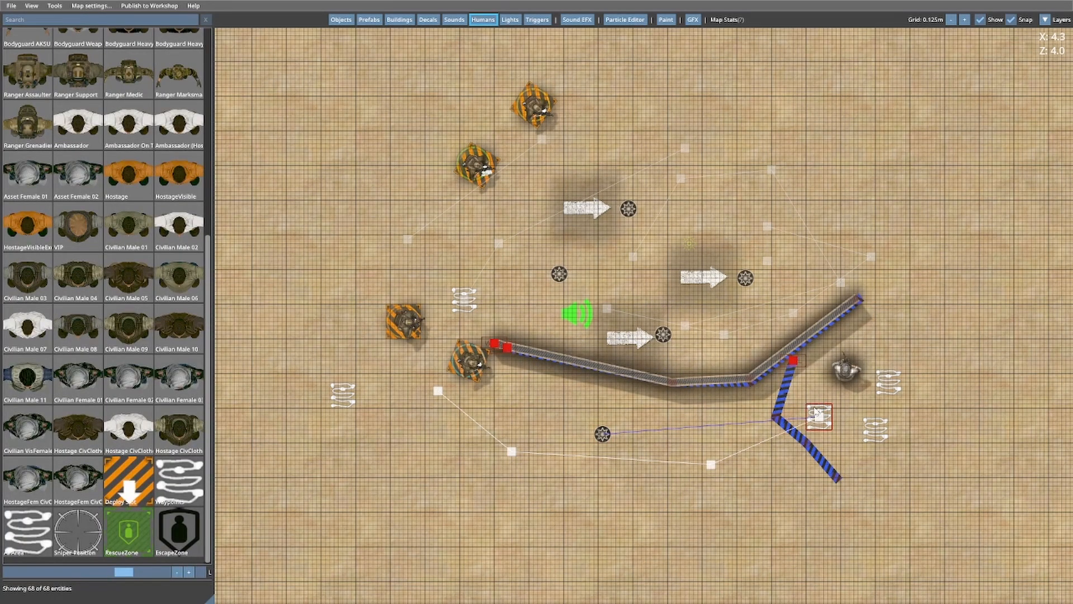
{"action": "left_click", "coordinate": [603, 434]}
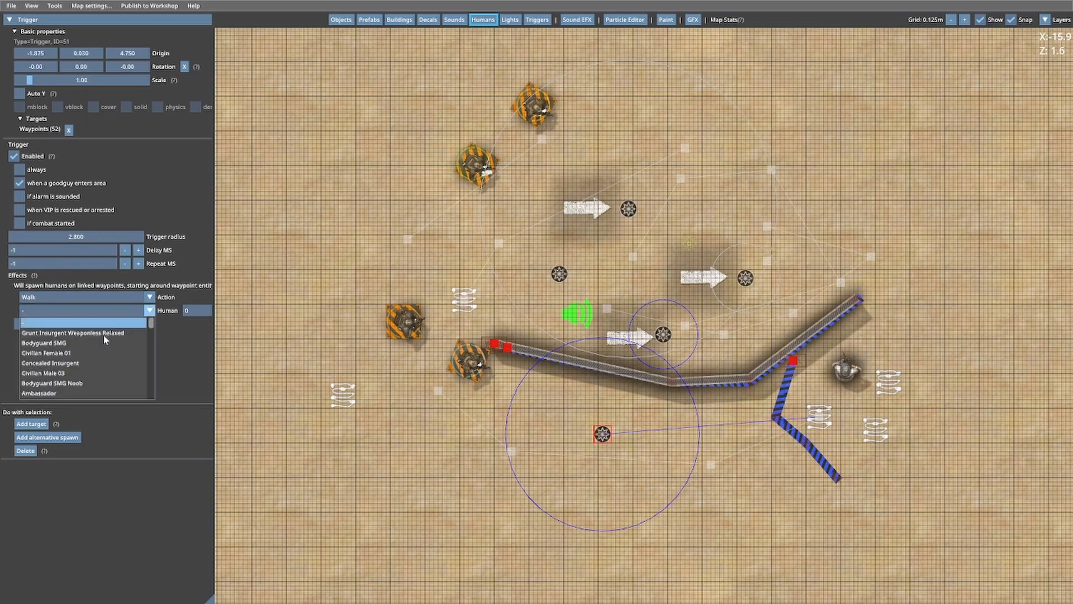
{"action": "left_click", "coordinate": [43, 342]}
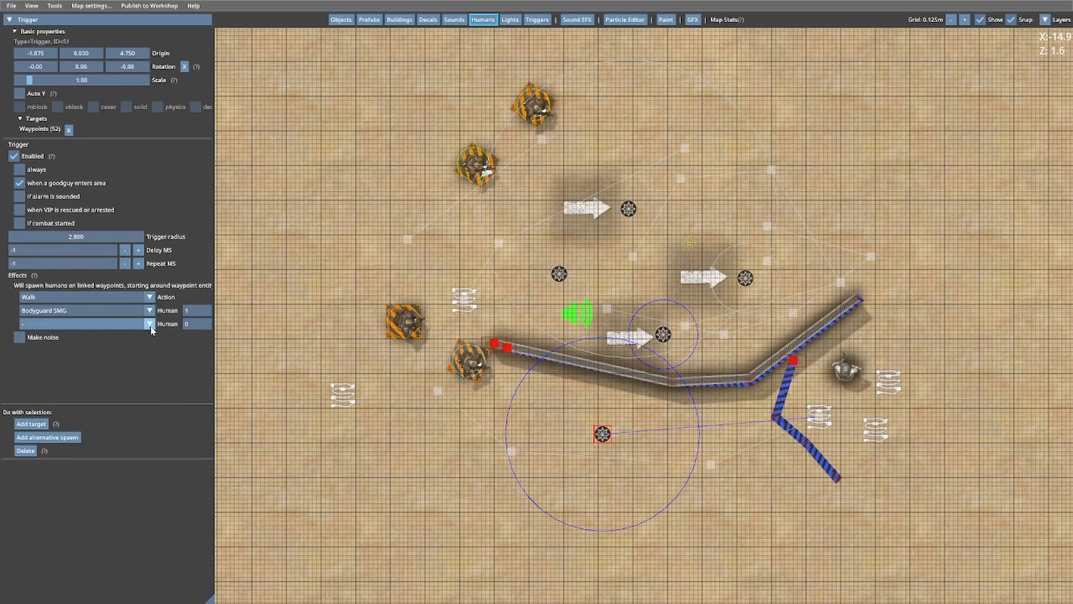
{"action": "left_click", "coordinate": [150, 323]}
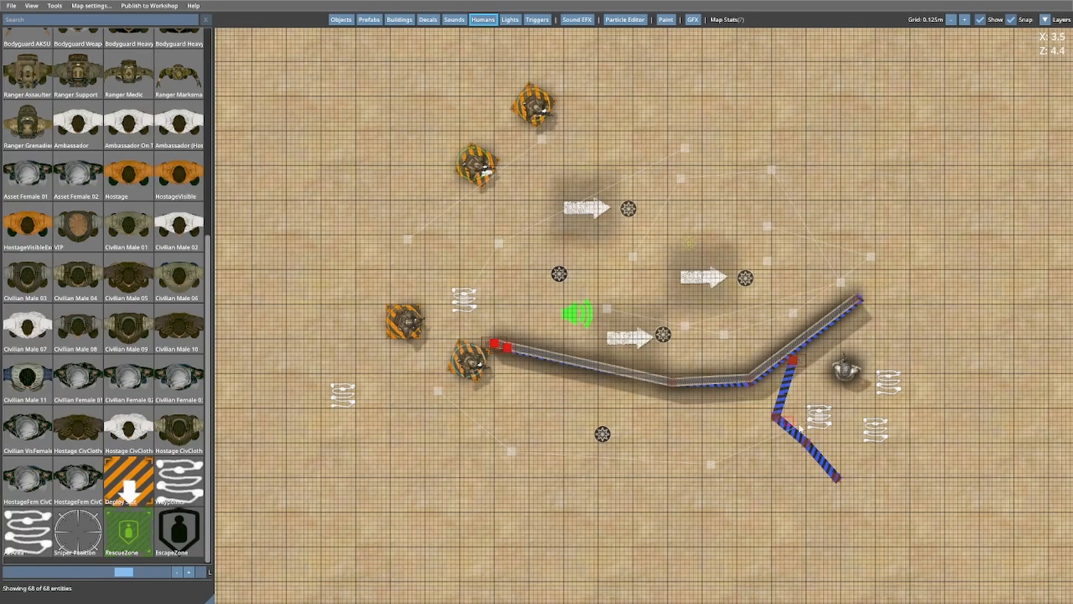
{"action": "left_click", "coordinate": [820, 418]}
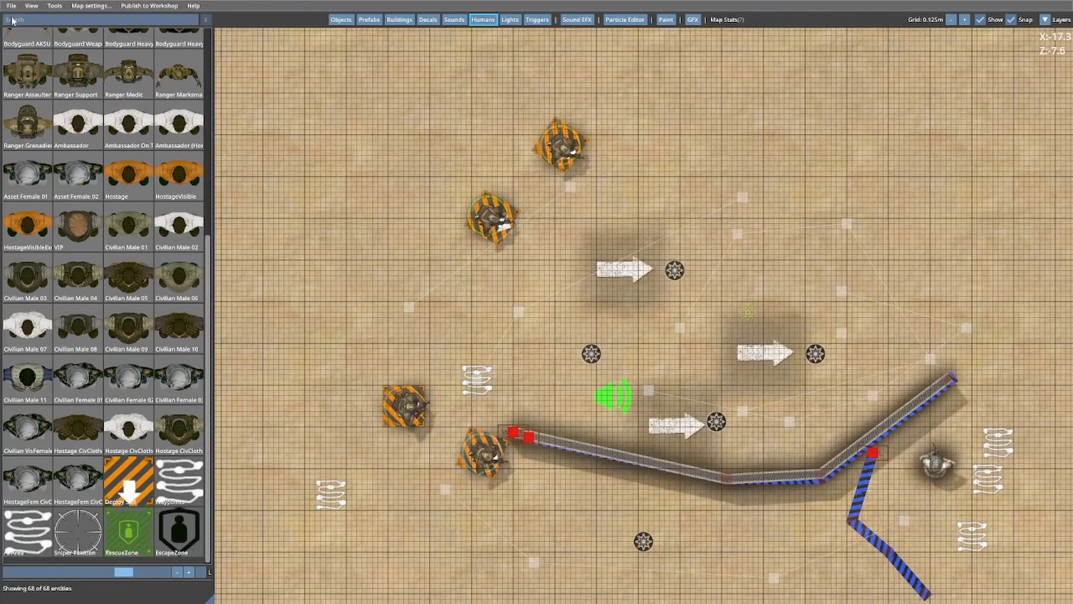
Run the edited map my_map_11 from the File menu's Run map command.
{"action": "left_click", "coordinate": [10, 5]}
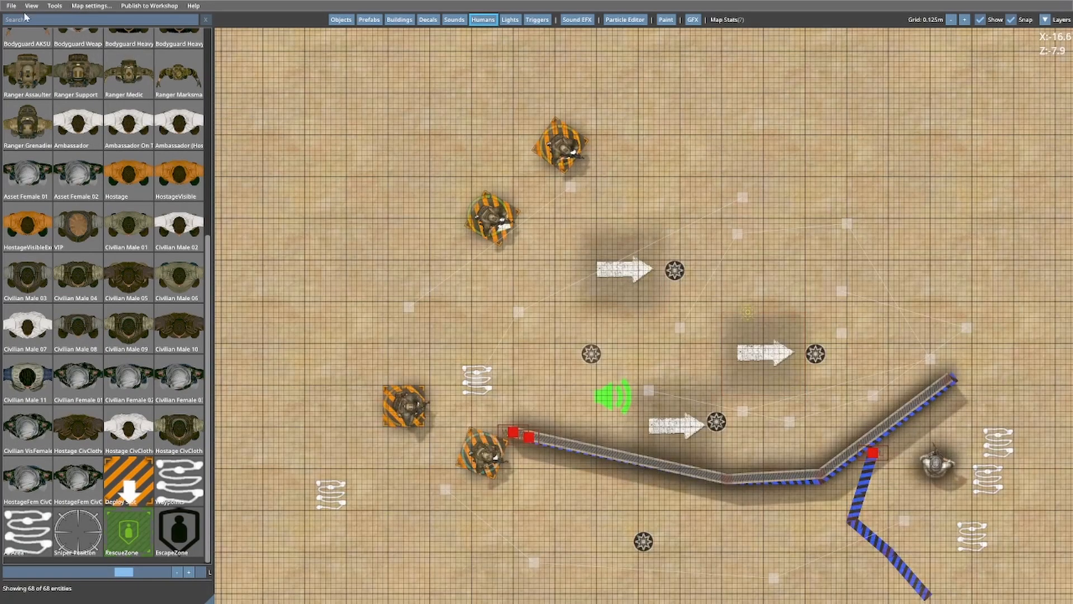
{"action": "left_click", "coordinate": [11, 6]}
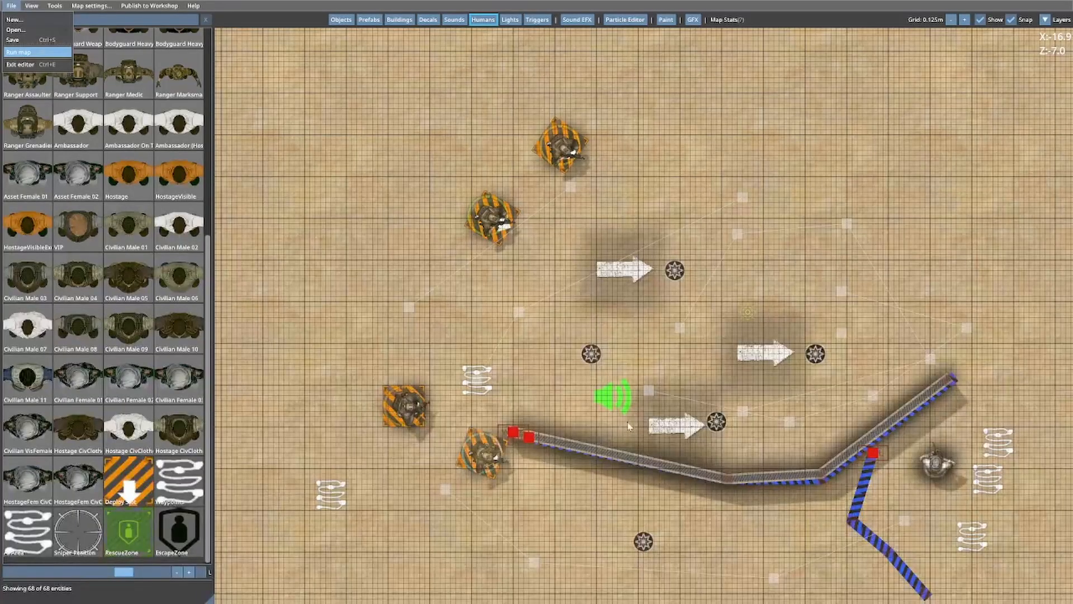
{"action": "left_click", "coordinate": [20, 51]}
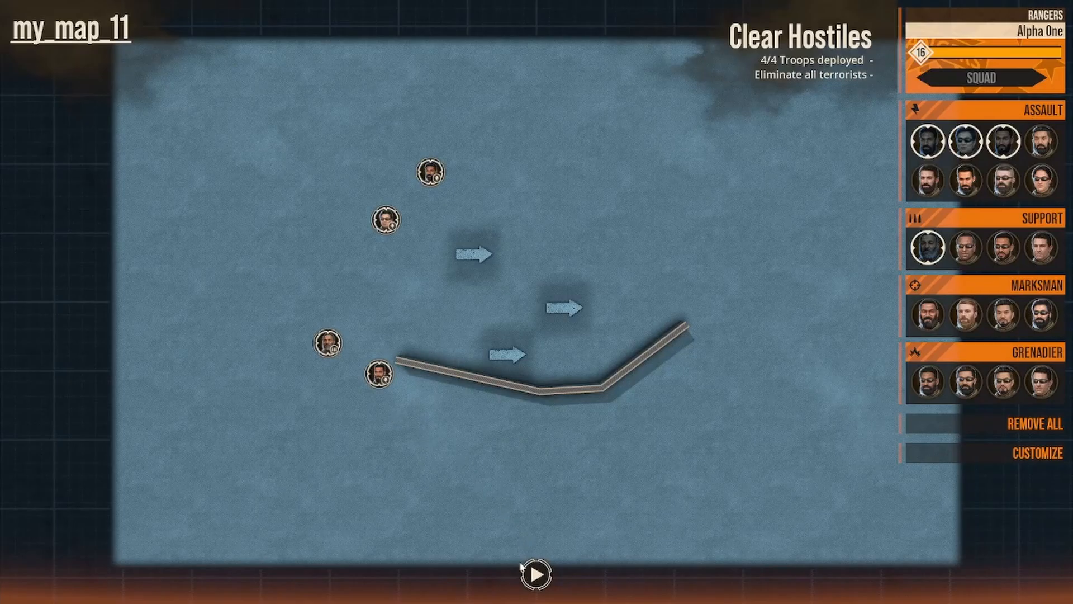
Start the deployment phase and draw movement routes for the left trooper and another trooper.
{"action": "left_click", "coordinate": [538, 574]}
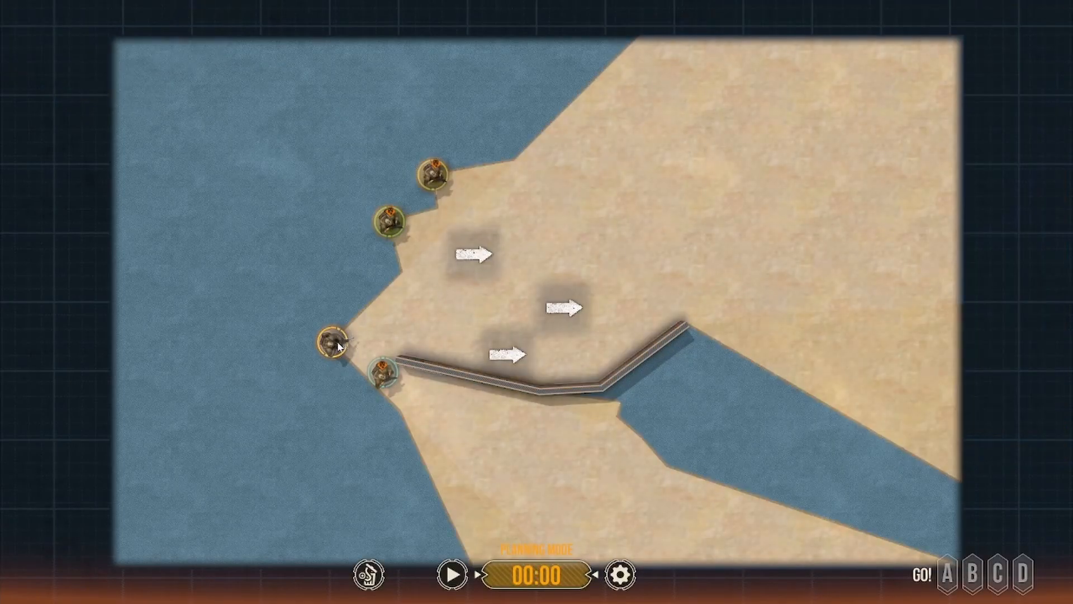
{"action": "left_click_drag", "start_coordinate": [332, 345], "coordinate": [408, 281]}
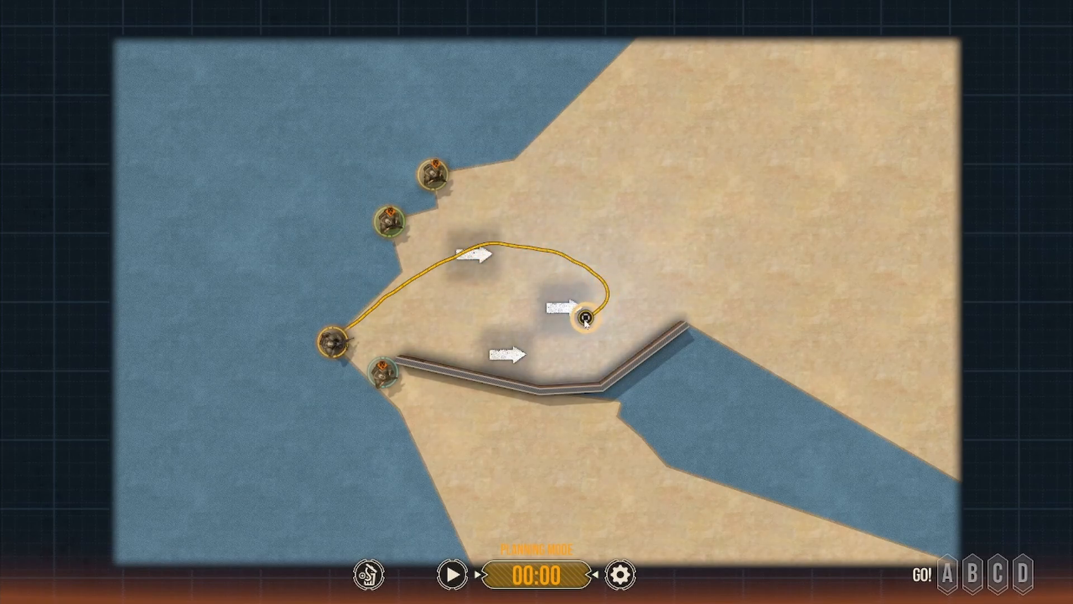
{"action": "left_click_drag", "start_coordinate": [585, 315], "coordinate": [366, 400]}
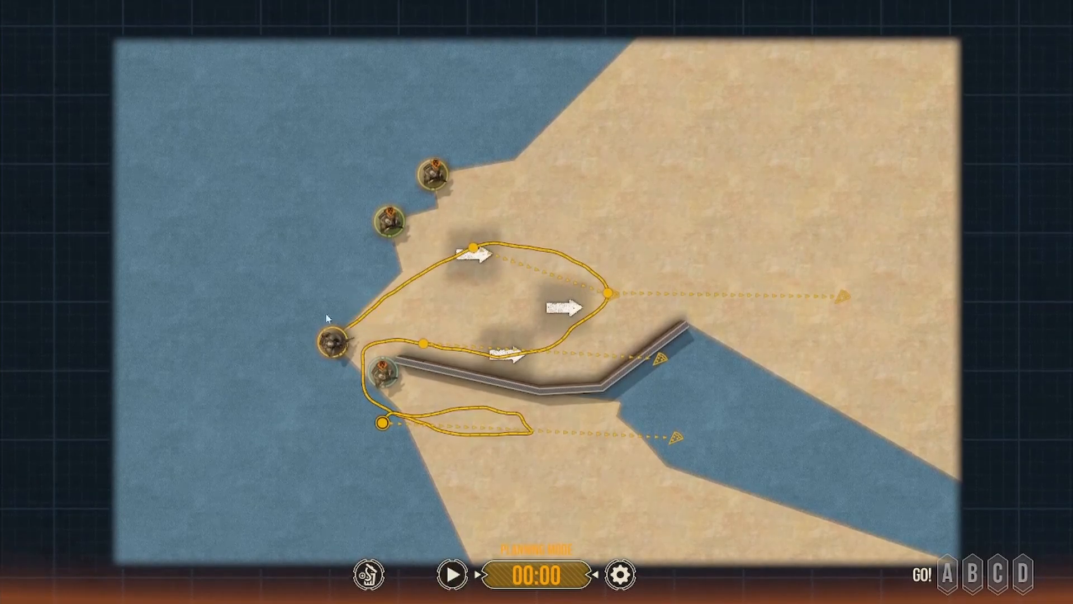
{"action": "mouse_move", "coordinate": [284, 279]}
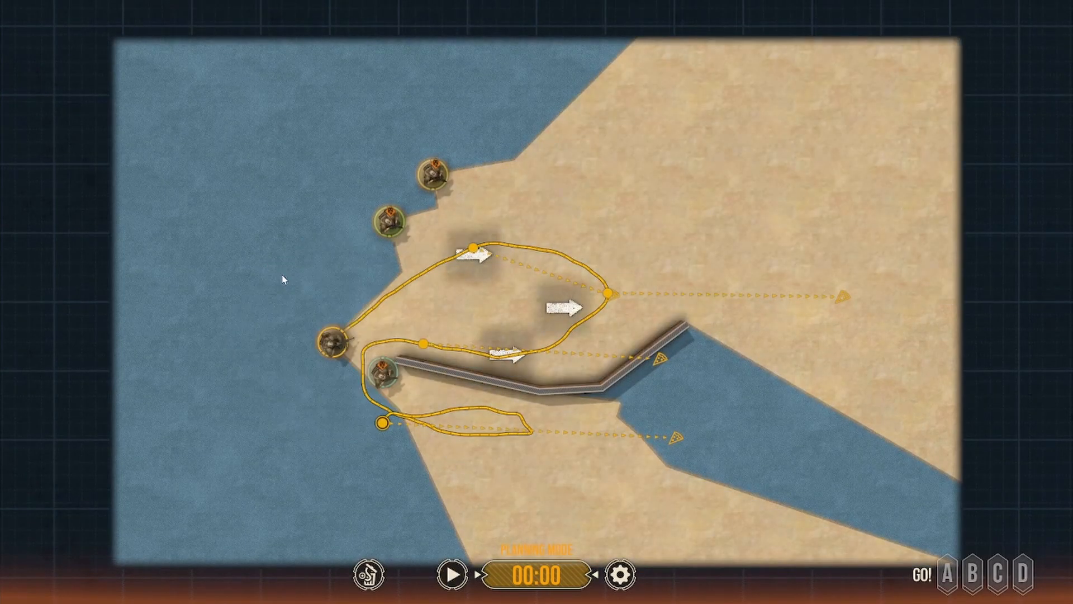
Execute the plan and check the lower trooper's status as hostiles go down.
{"action": "left_click", "coordinate": [451, 574]}
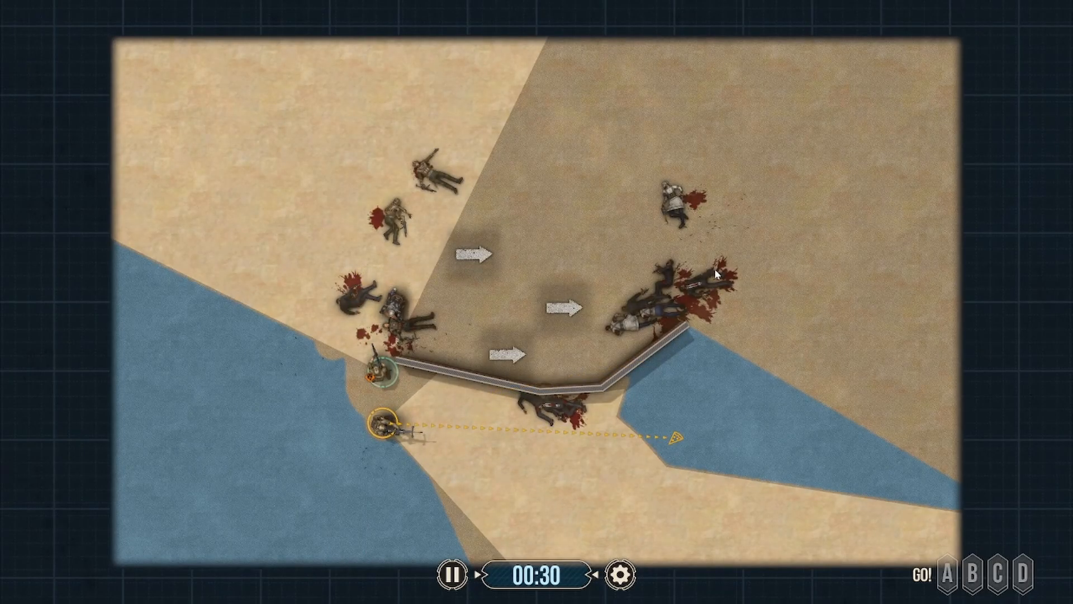
{"action": "left_click", "coordinate": [380, 429]}
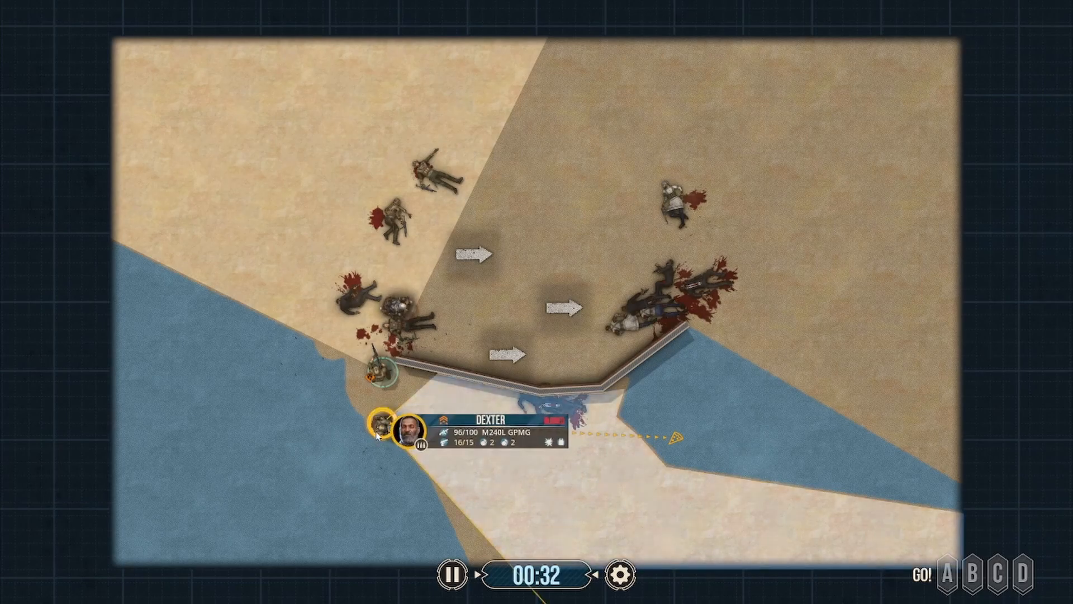